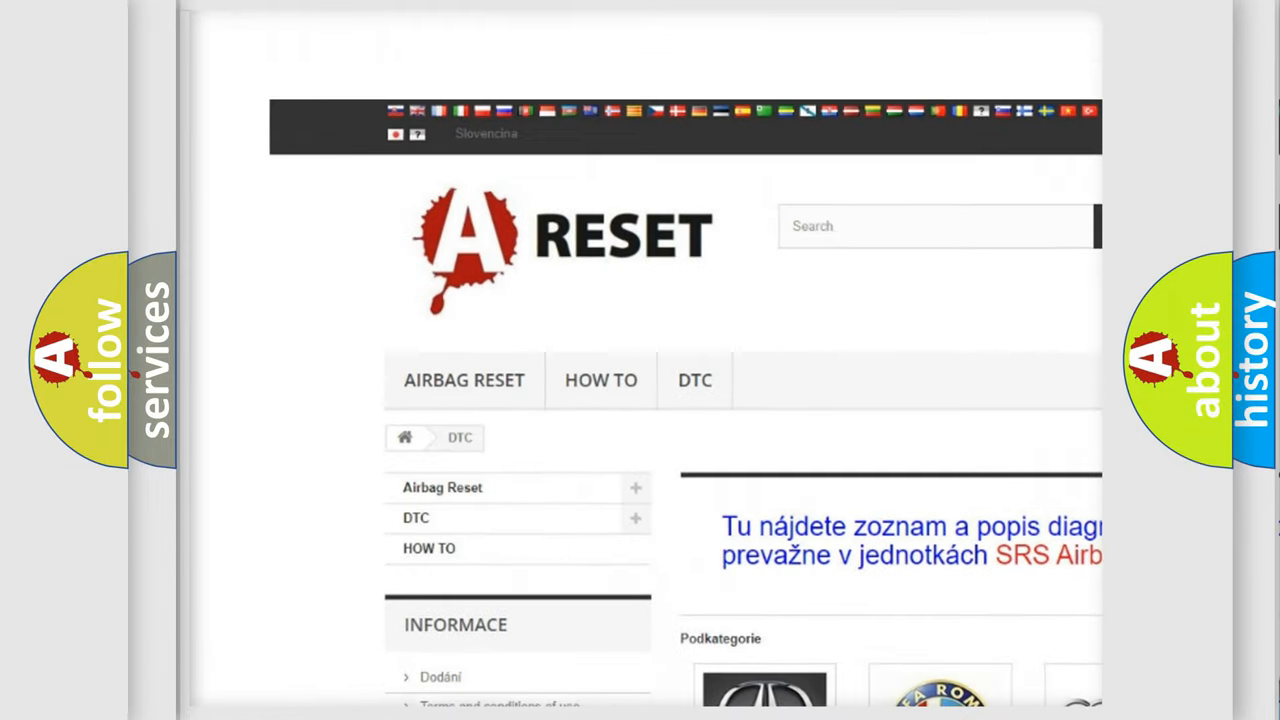
{"action": "scroll", "scroll_direction": "down", "scroll_amount": 3}
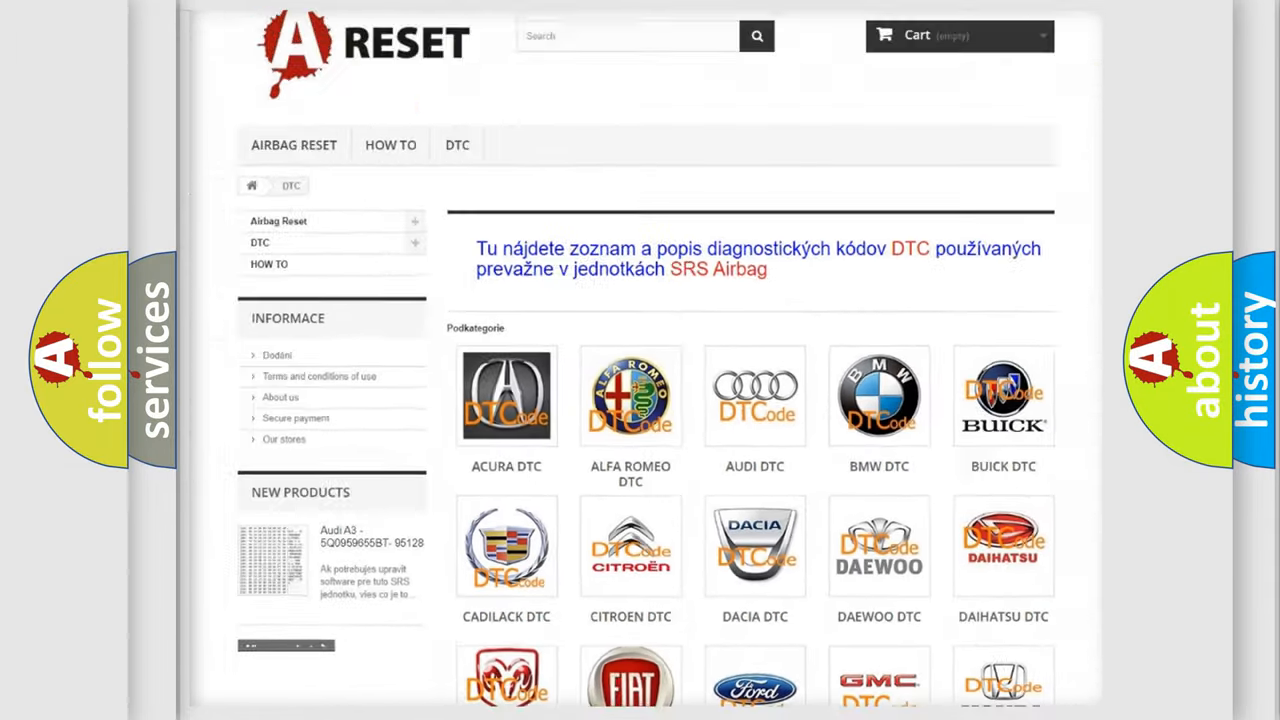
{"action": "scroll", "scroll_direction": "down", "scroll_amount": 3}
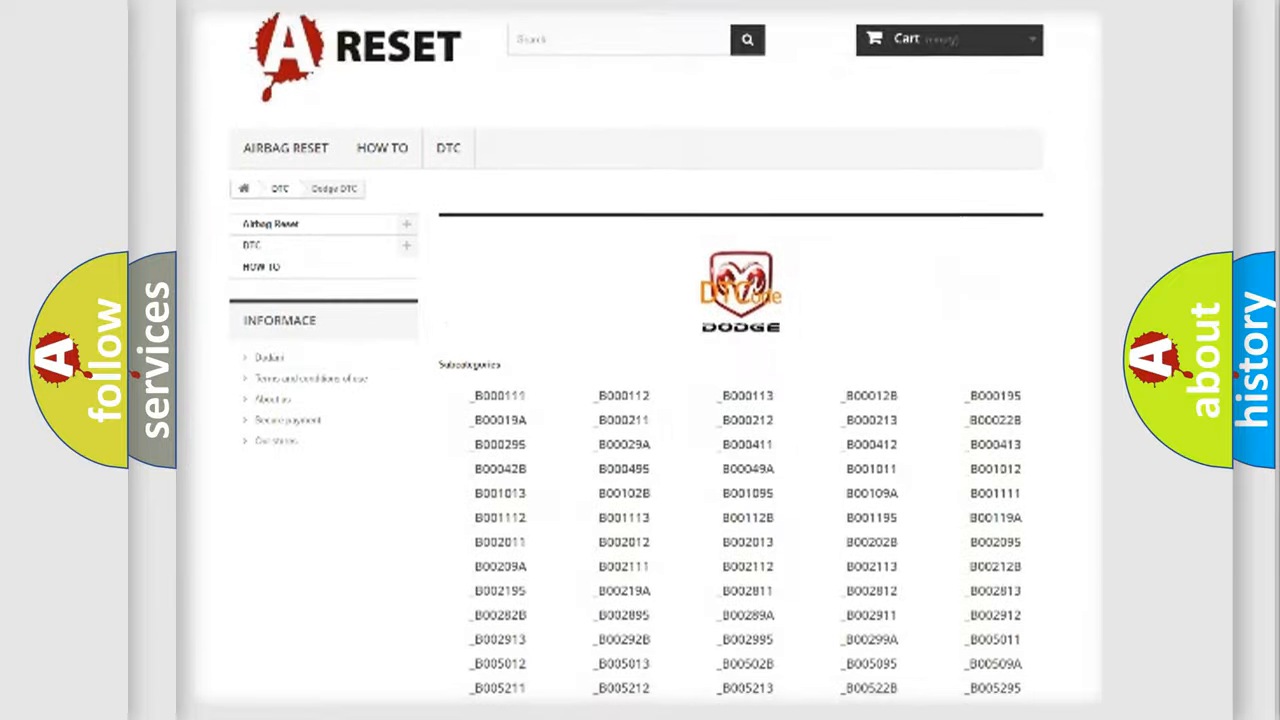
{"action": "scroll", "scroll_direction": "down", "scroll_amount": 3}
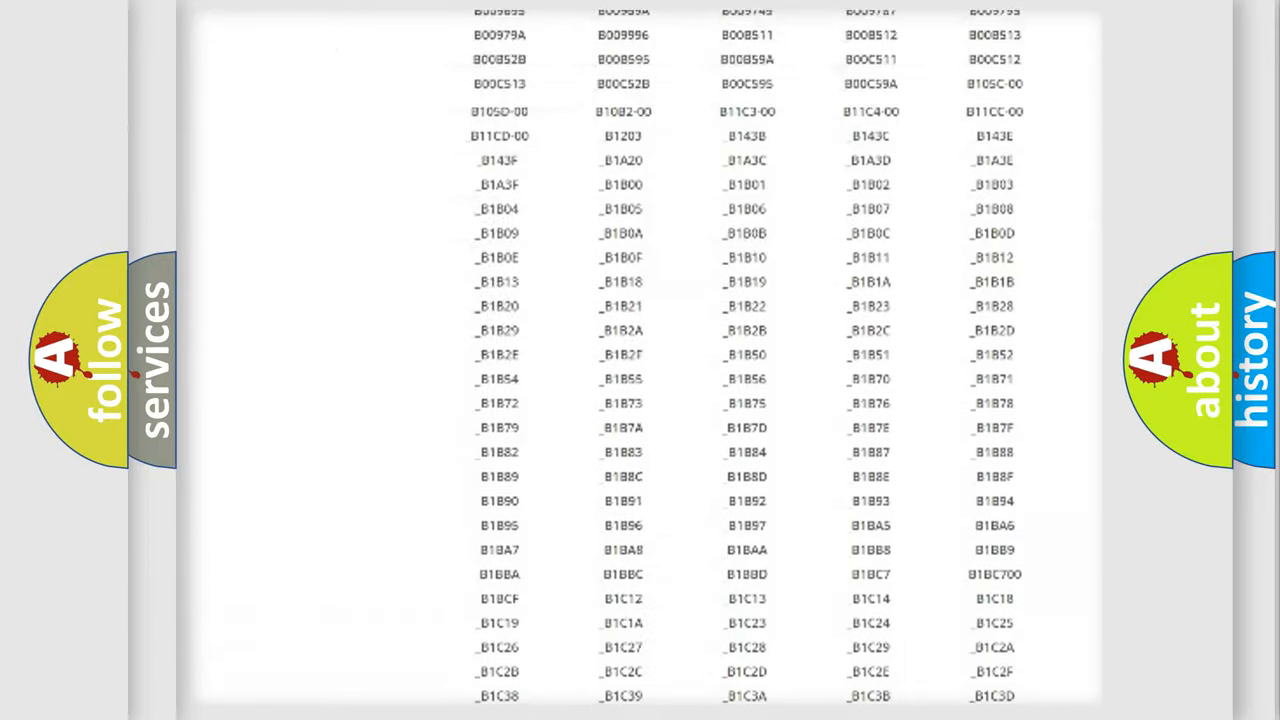
{"action": "scroll", "scroll_direction": "up", "scroll_amount": 3}
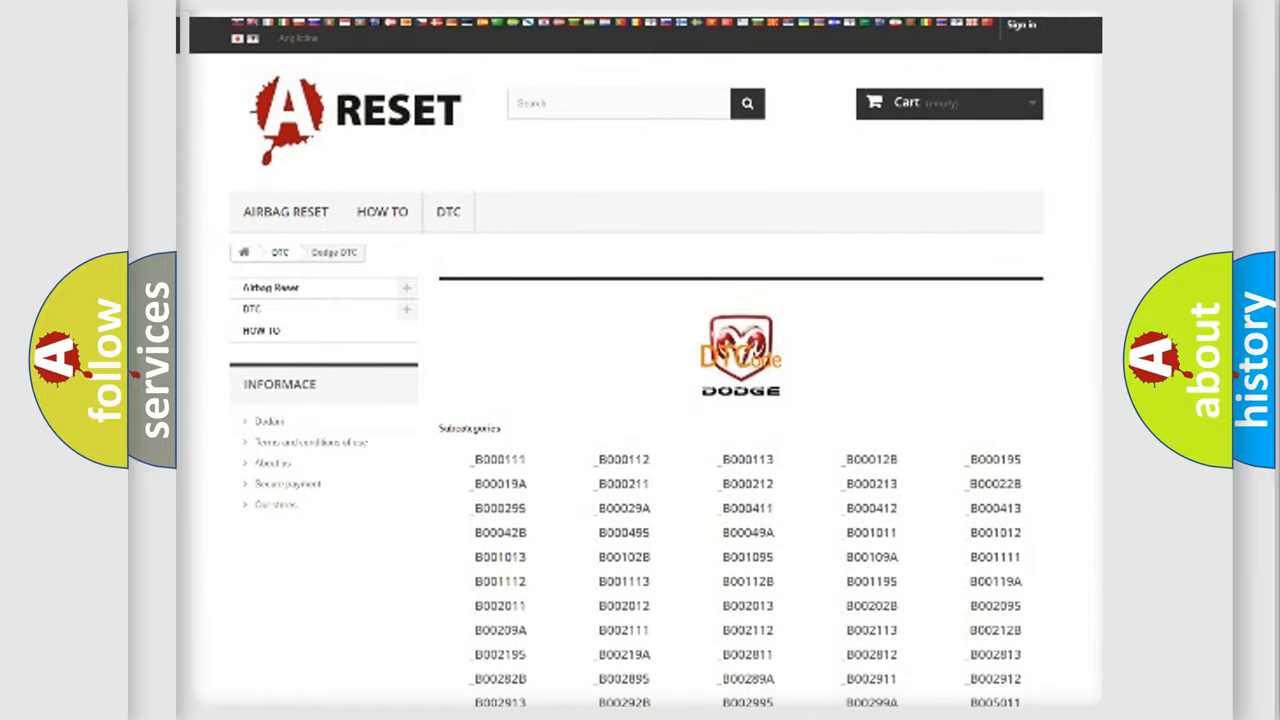